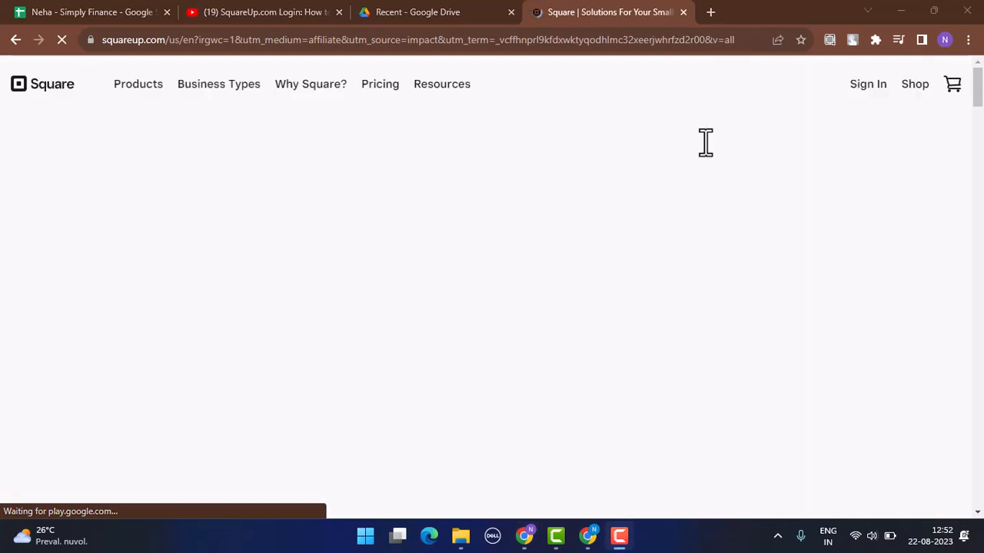
pyautogui.moveTo(858, 98)
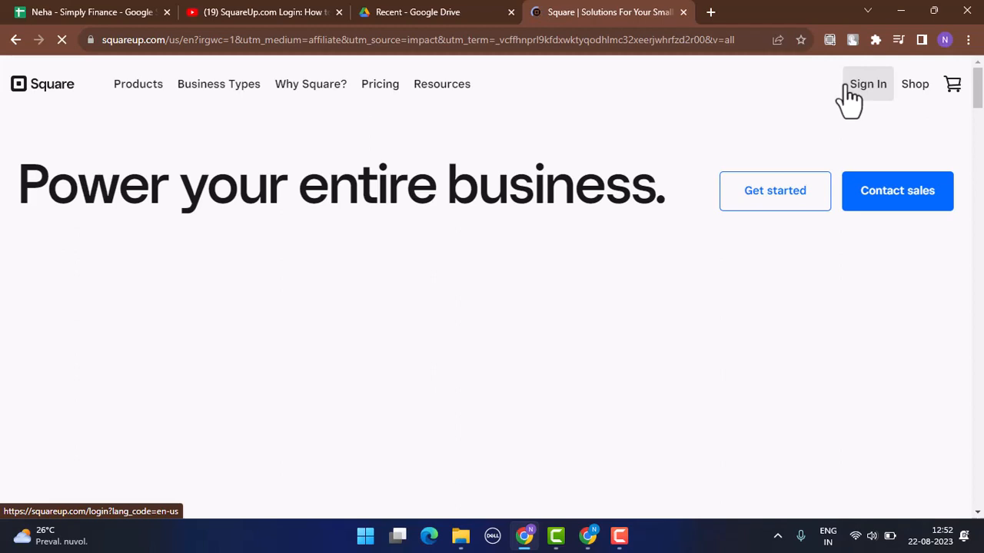
# Leave the Square homepage for the account sign-in page via the top navigation's Sign In link.
pyautogui.click(867, 82)
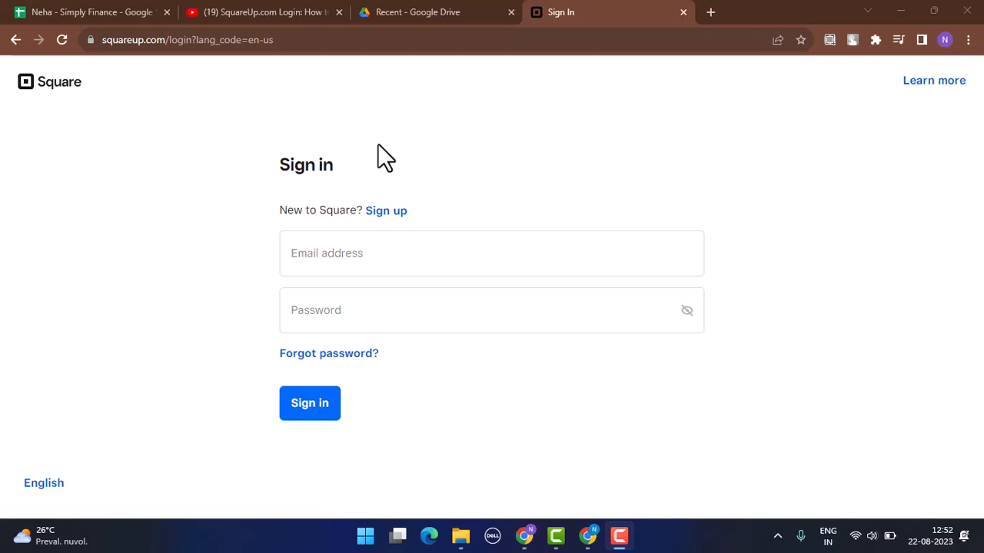
pyautogui.moveTo(415, 187)
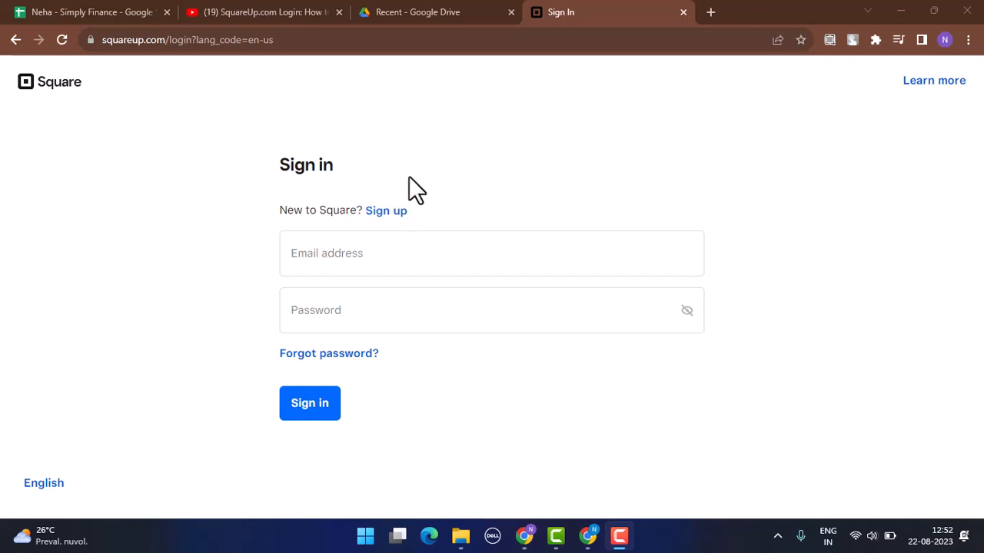
pyautogui.moveTo(452, 213)
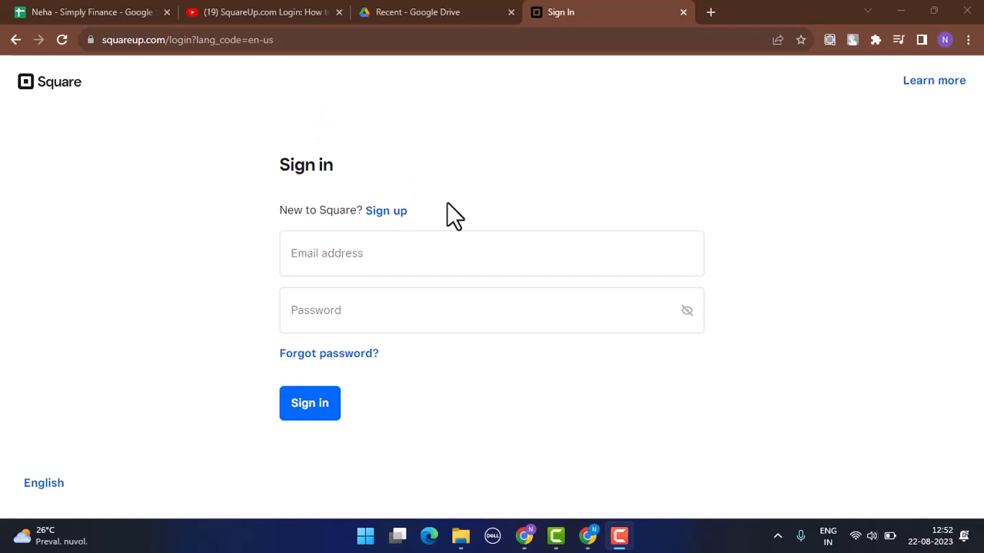
# Activate the empty Email address field on the sign-in page, ready for the account email.
pyautogui.click(492, 252)
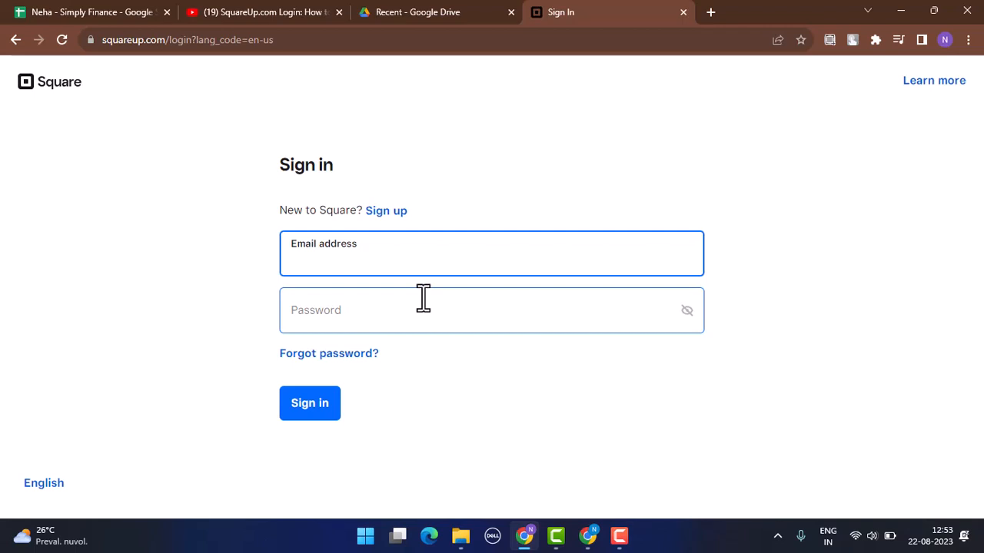
pyautogui.click(492, 261)
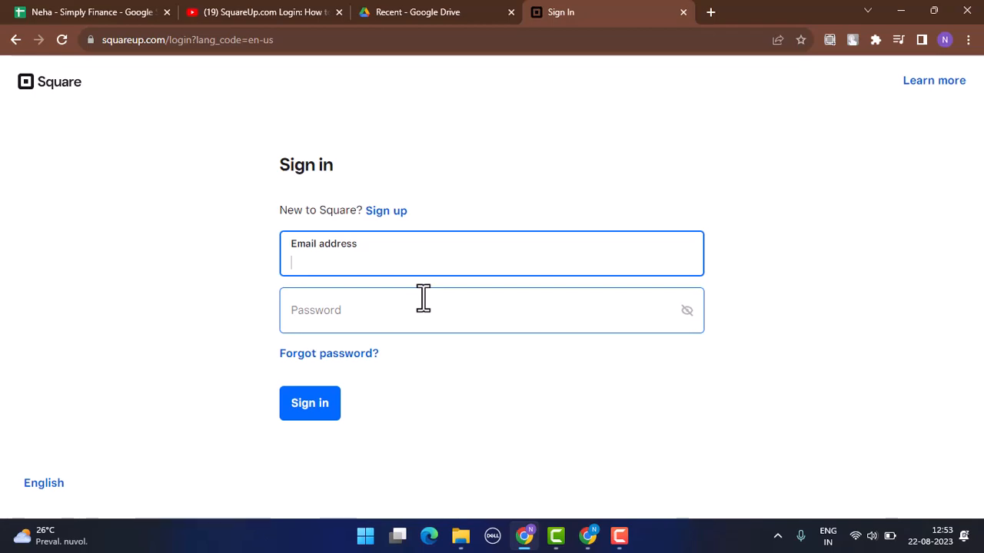